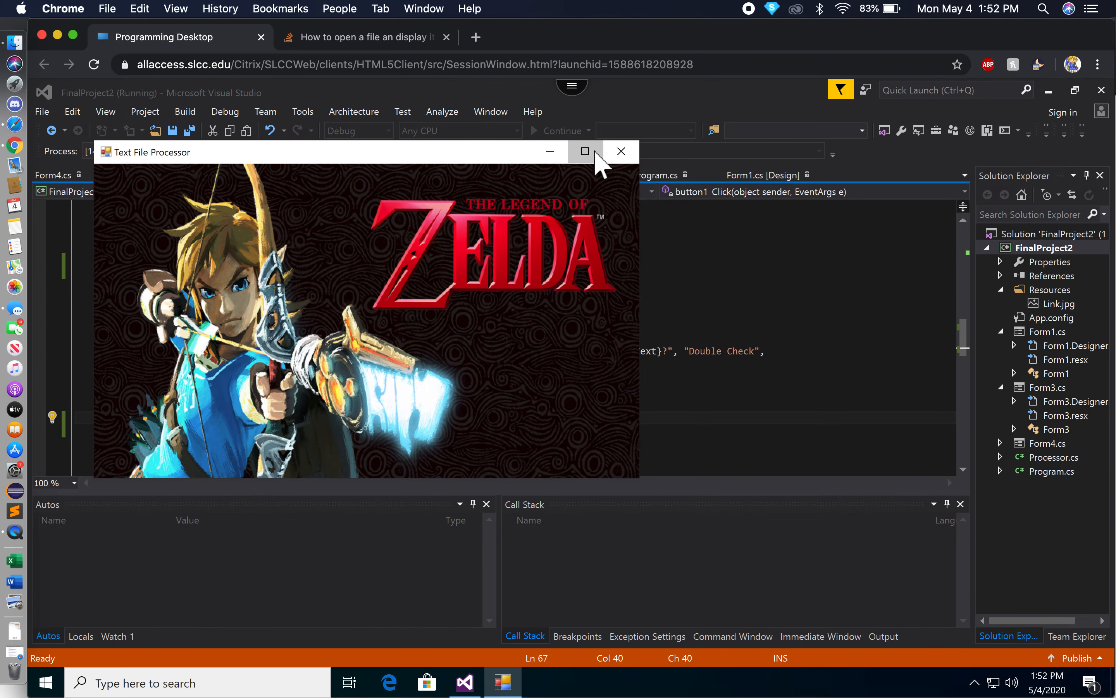
Step: Maximize the Text File Processor window so the Zelda-themed form fills the screen
click(586, 151)
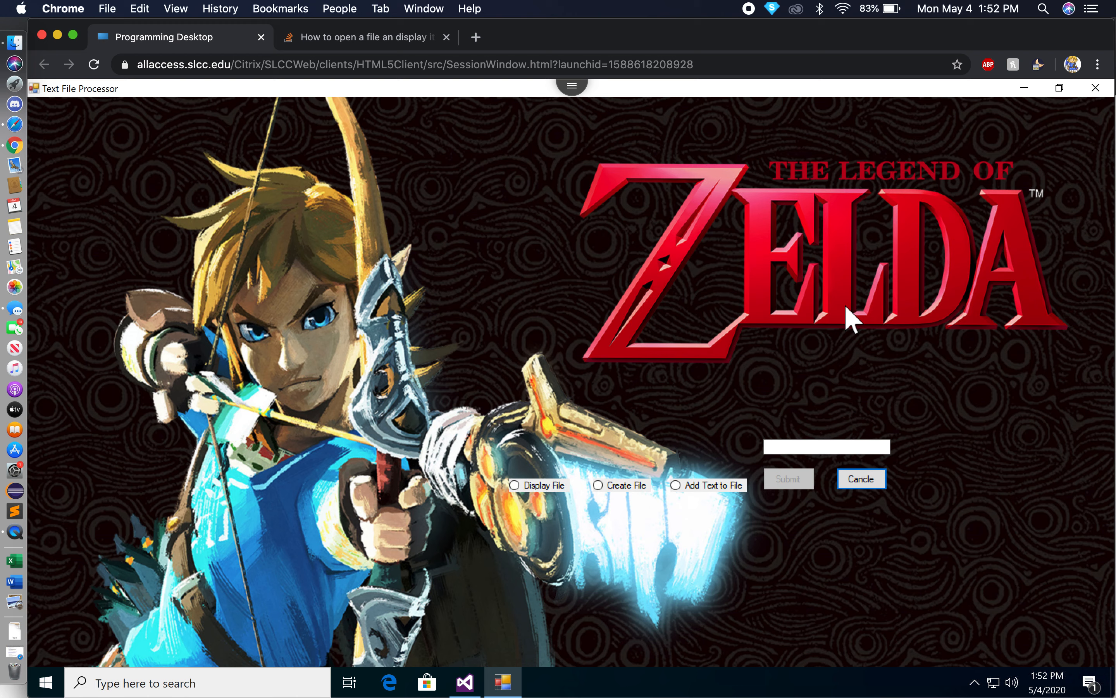
mouse_move(1045, 480)
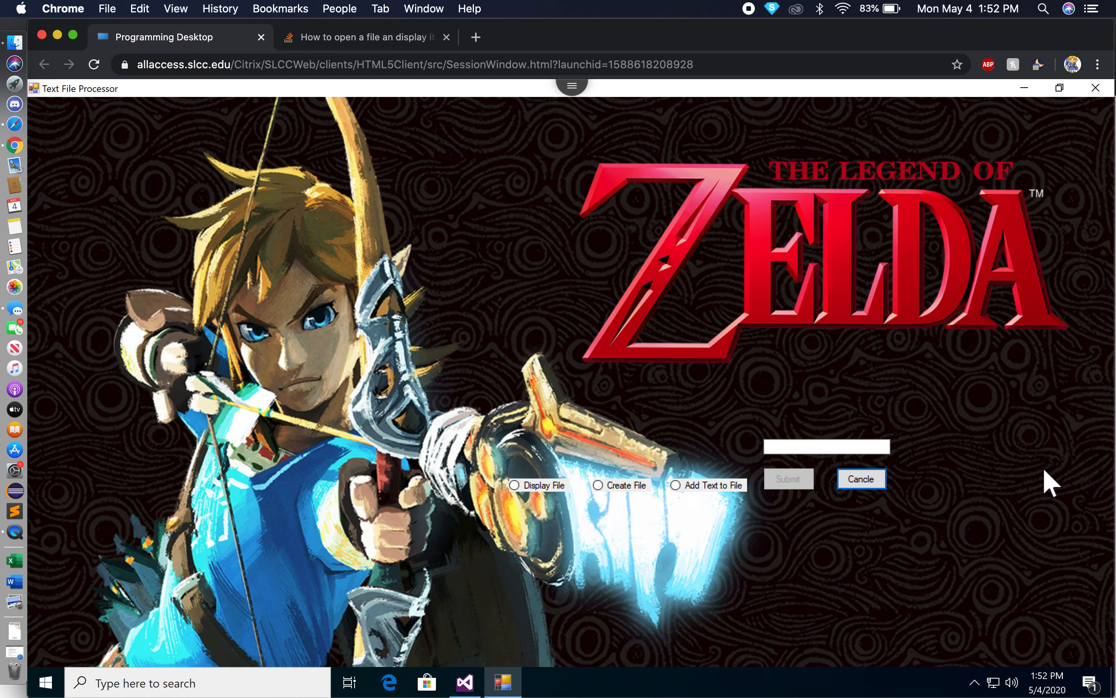
mouse_move(738, 524)
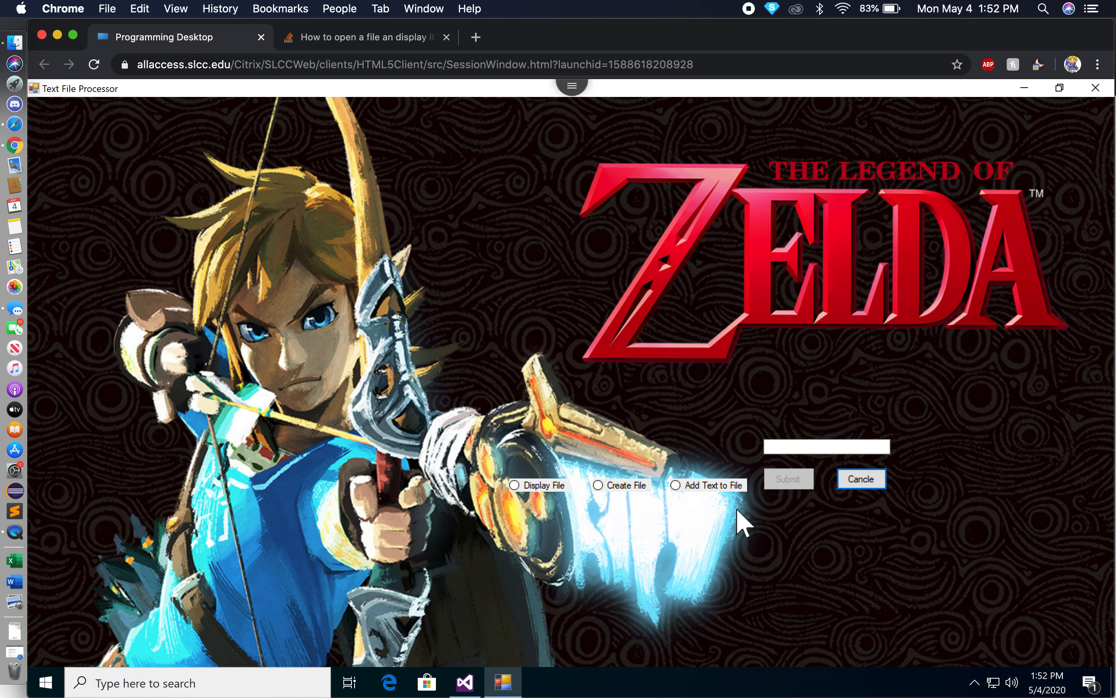
mouse_move(693, 449)
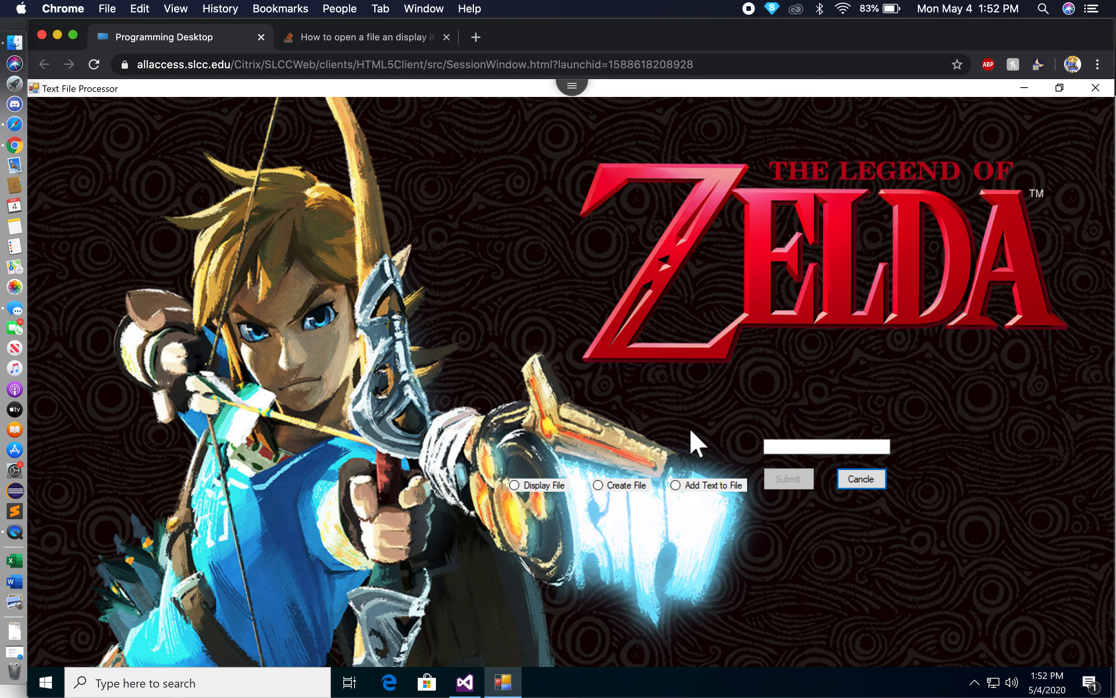
mouse_move(77, 115)
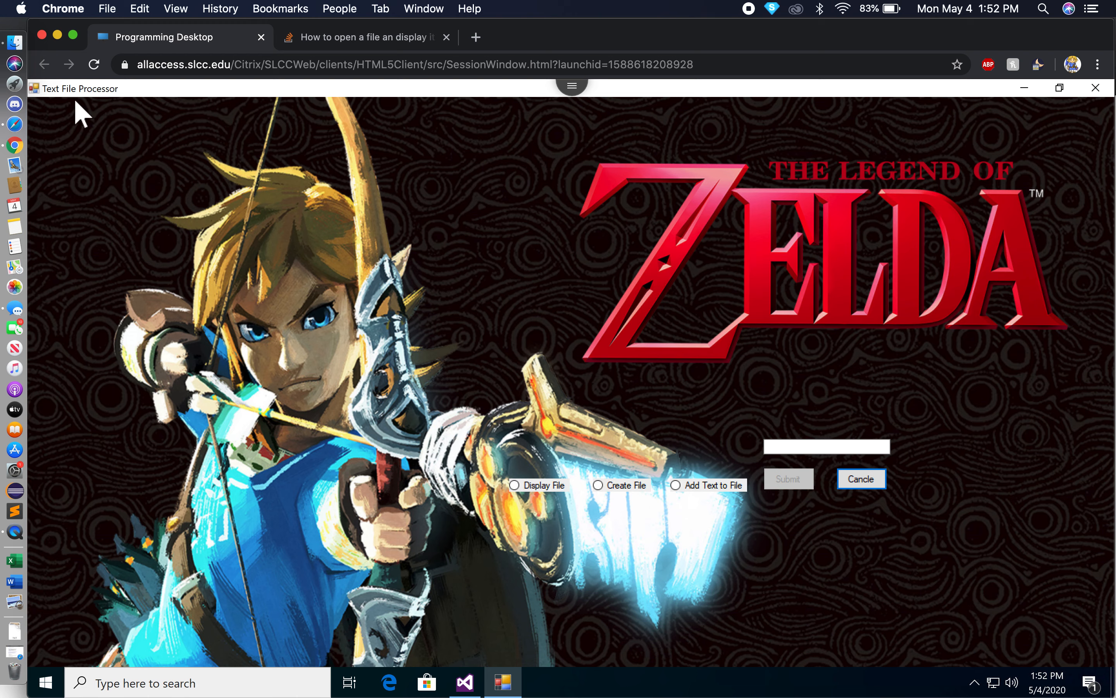
mouse_move(431, 278)
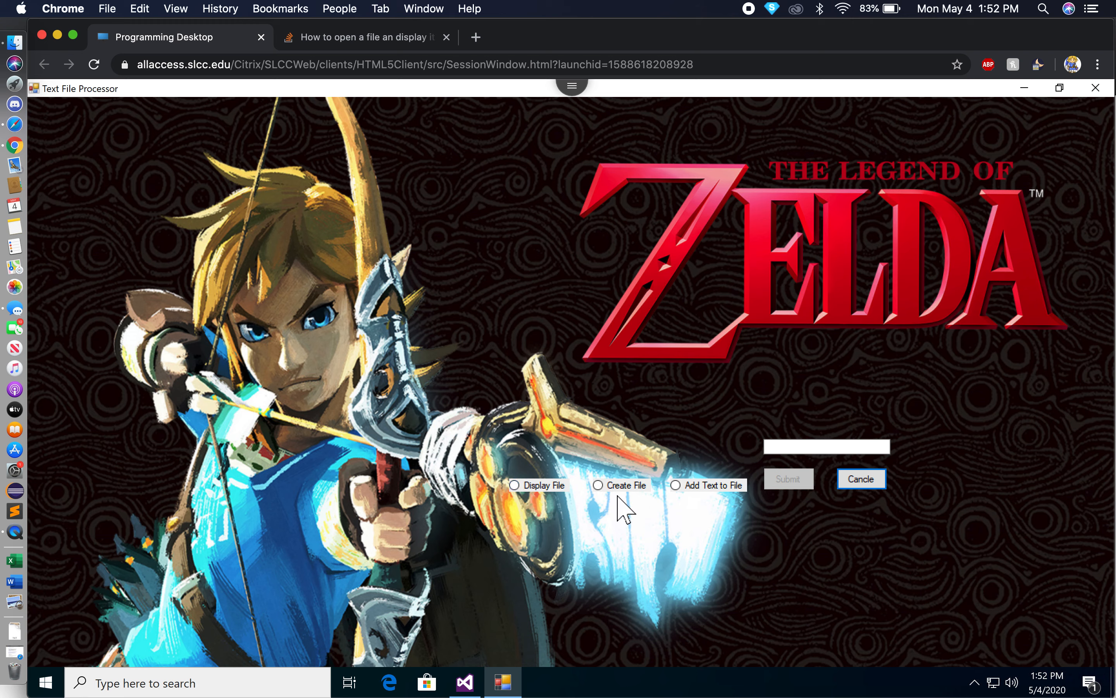
mouse_move(661, 486)
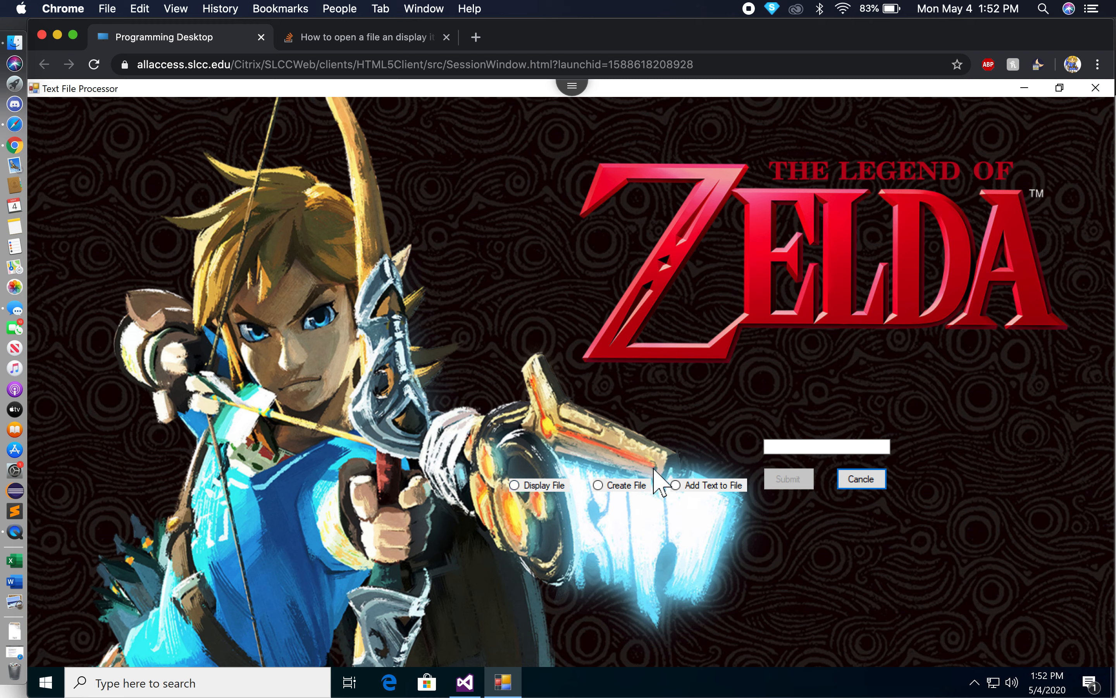
mouse_move(617, 507)
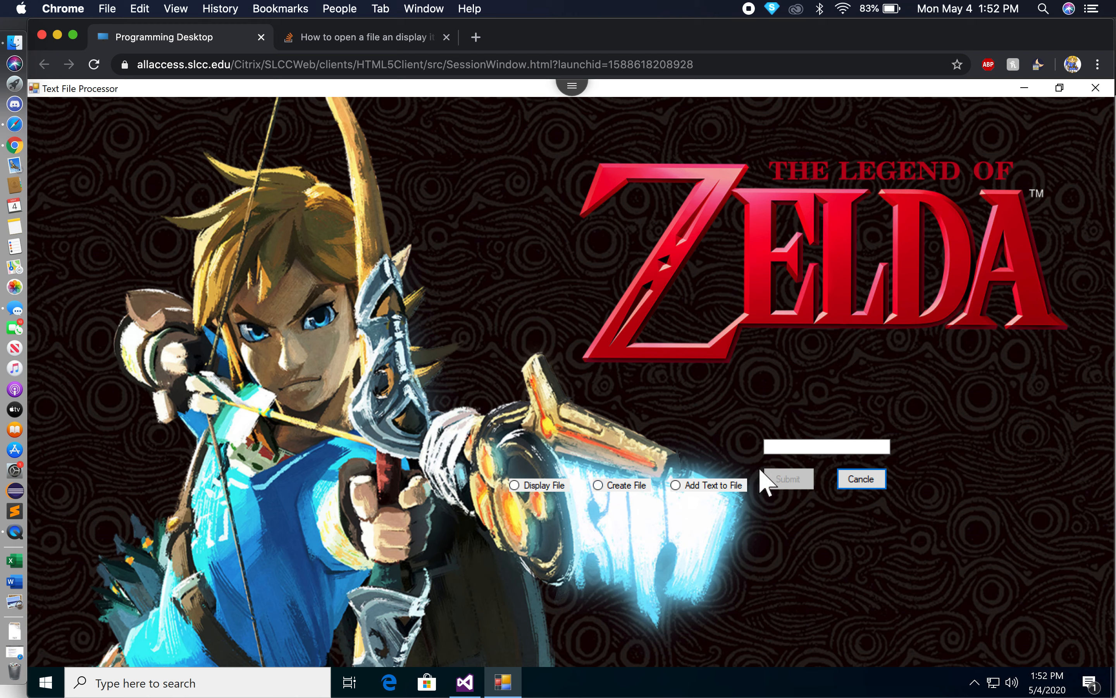
mouse_move(784, 494)
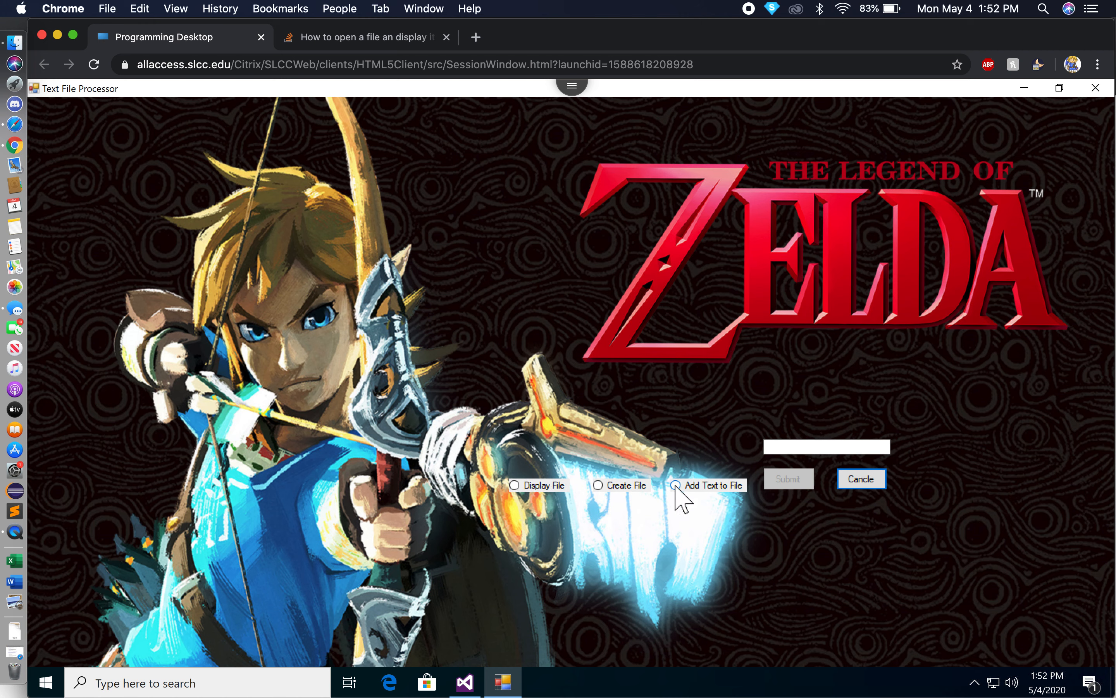
click(676, 486)
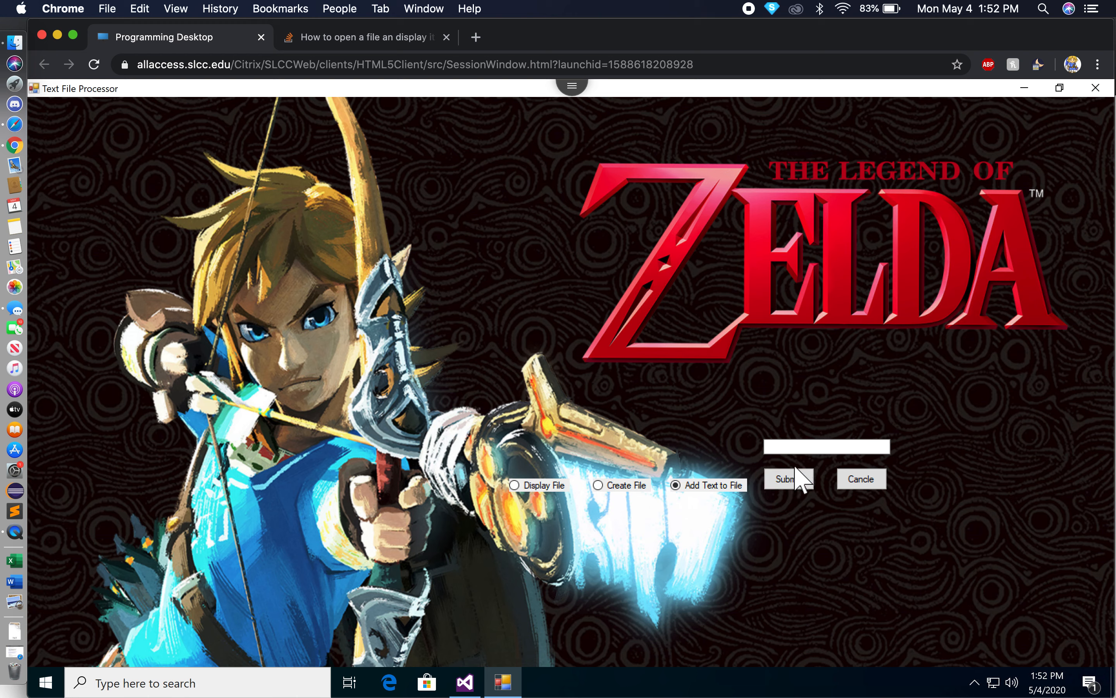
click(788, 479)
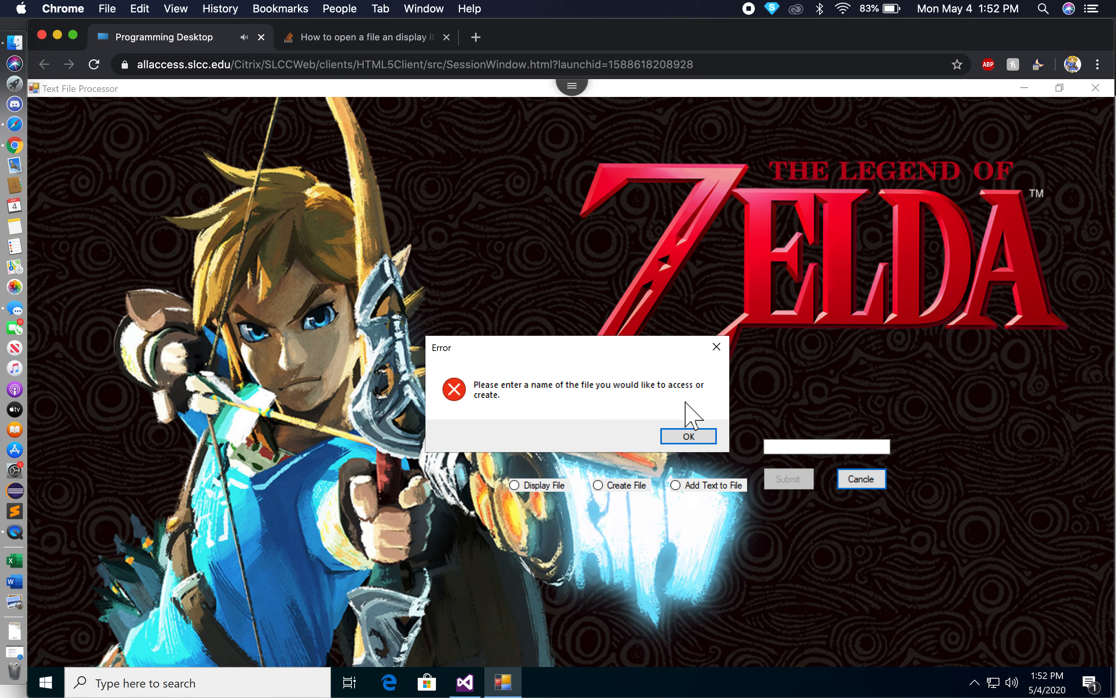
click(688, 436)
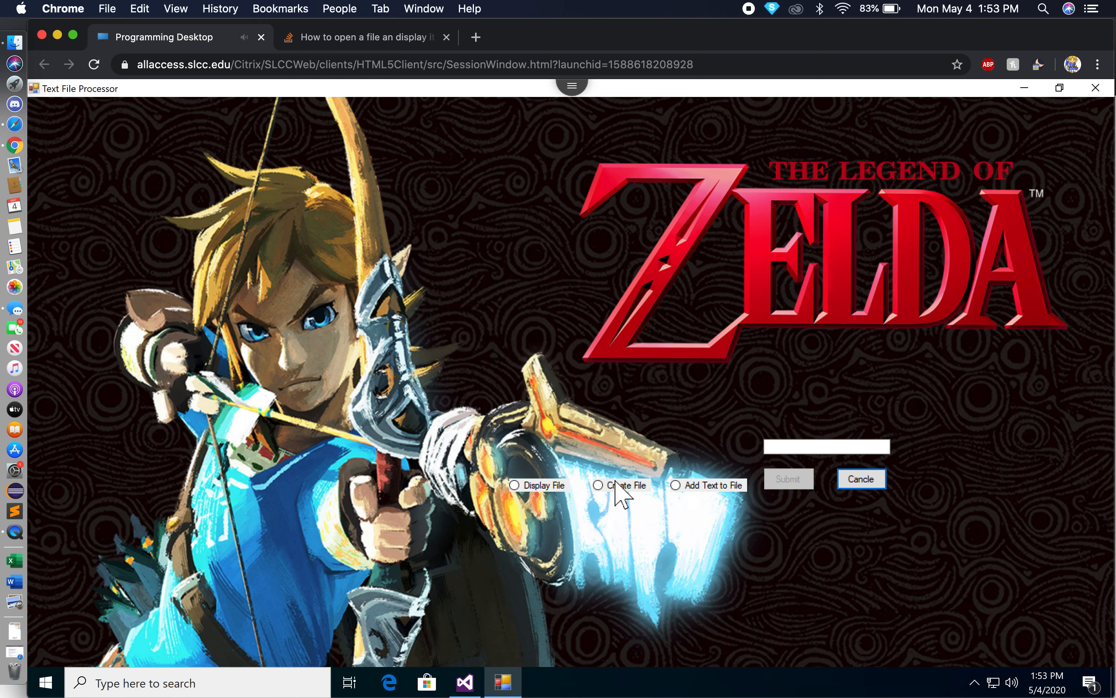
Step: Create the MyText .txt file via Create File, confirm it, then choose Add Text to File
click(599, 485)
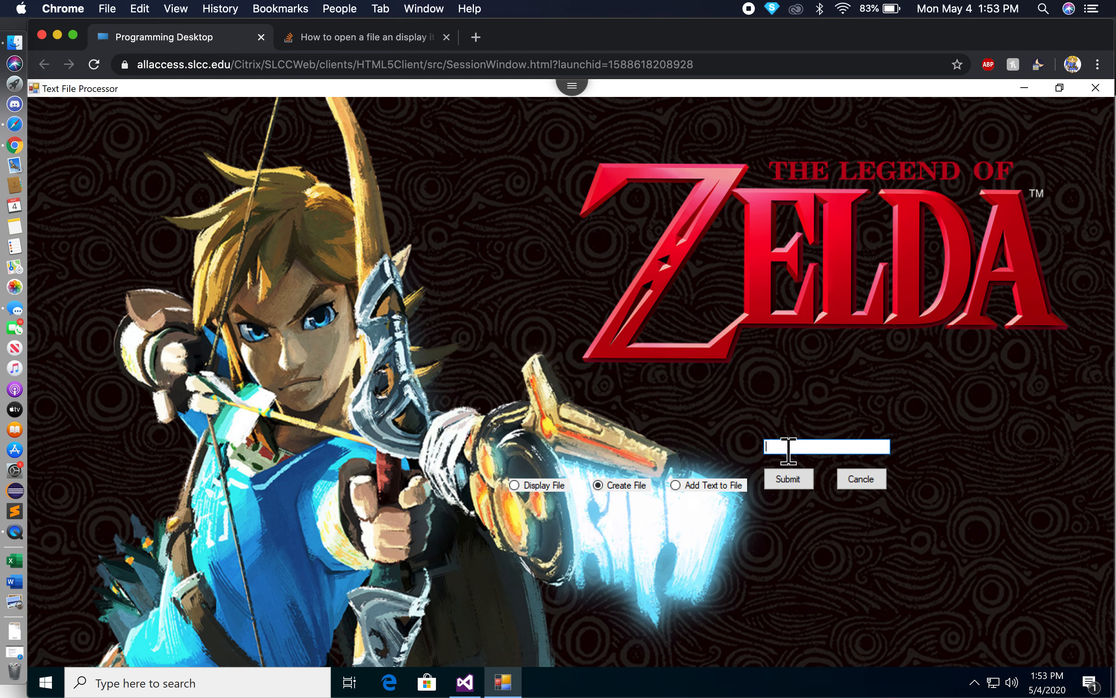
text(MyText)
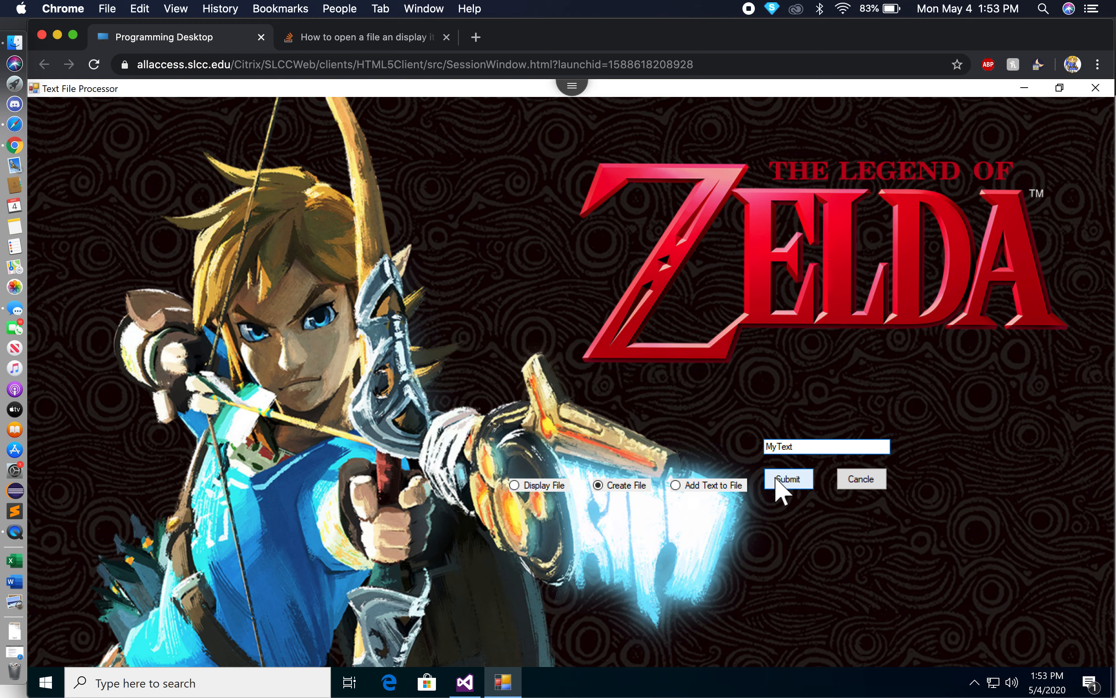
click(789, 479)
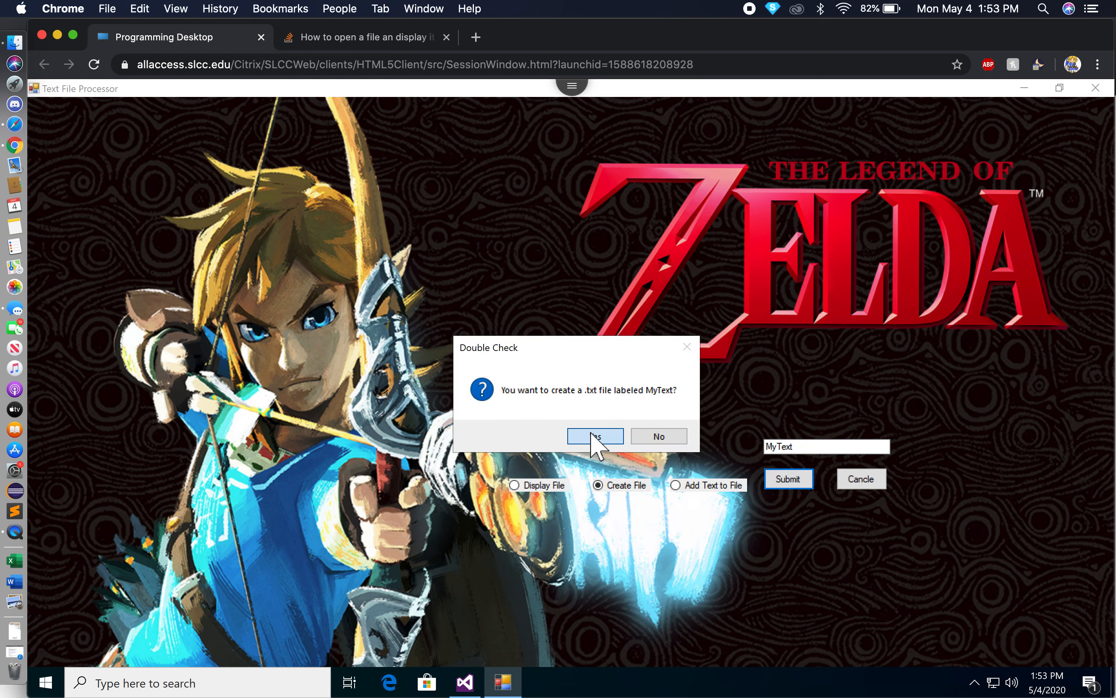
click(595, 436)
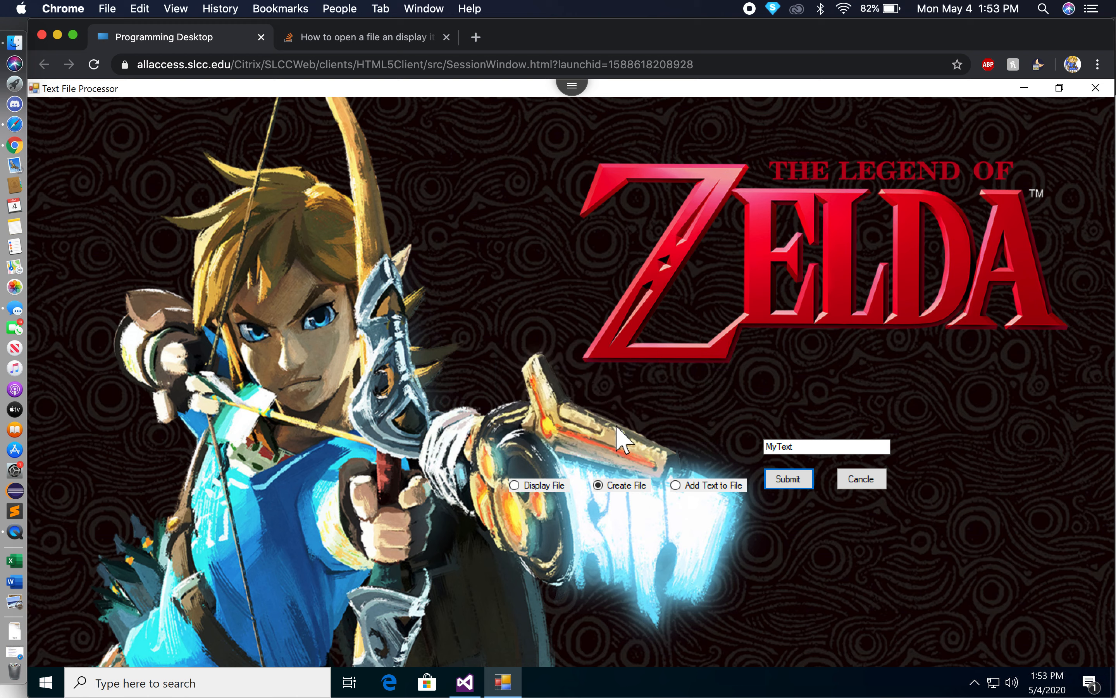
click(674, 485)
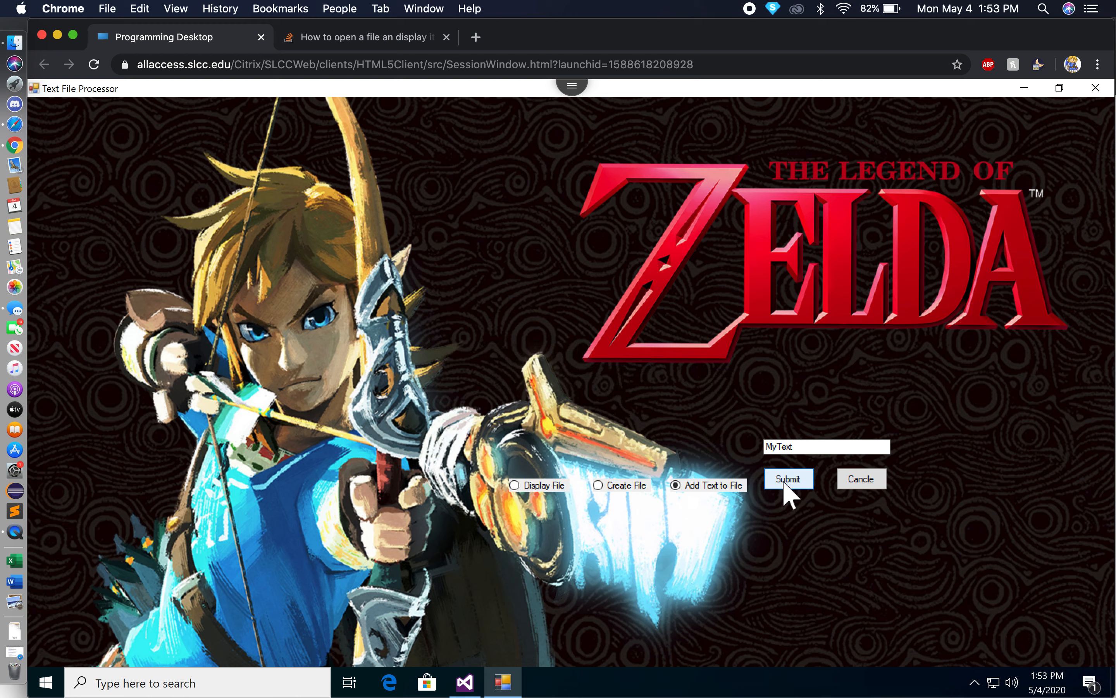
Step: Add the word 'Run' to MyText and acknowledge the confirmation message
click(788, 479)
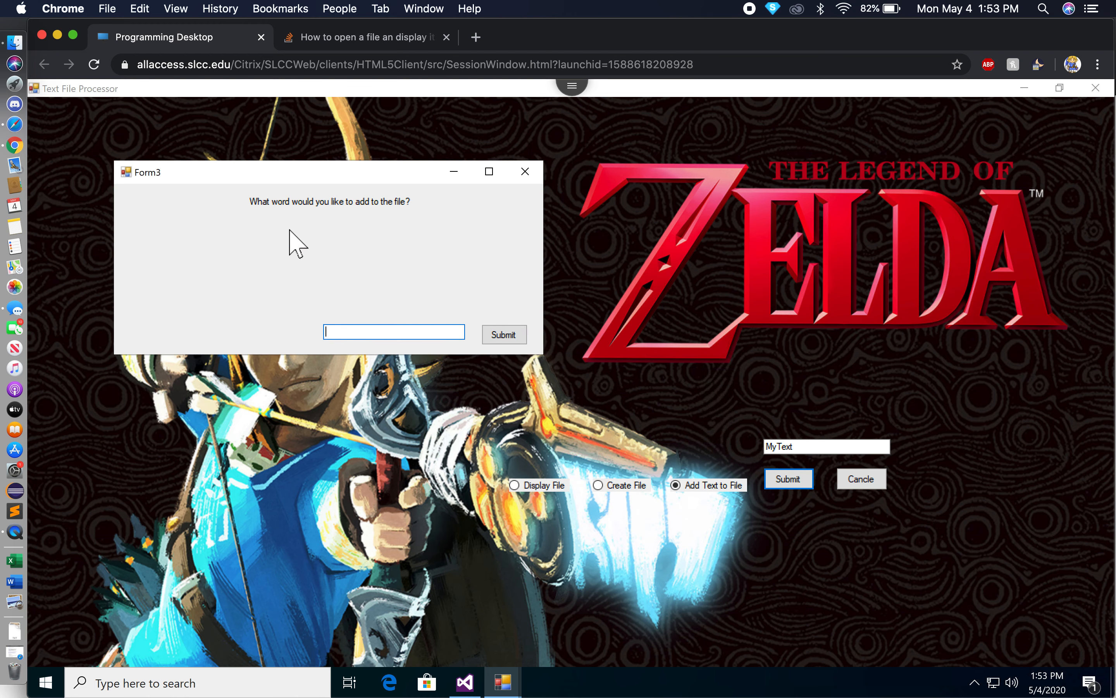
text(Run)
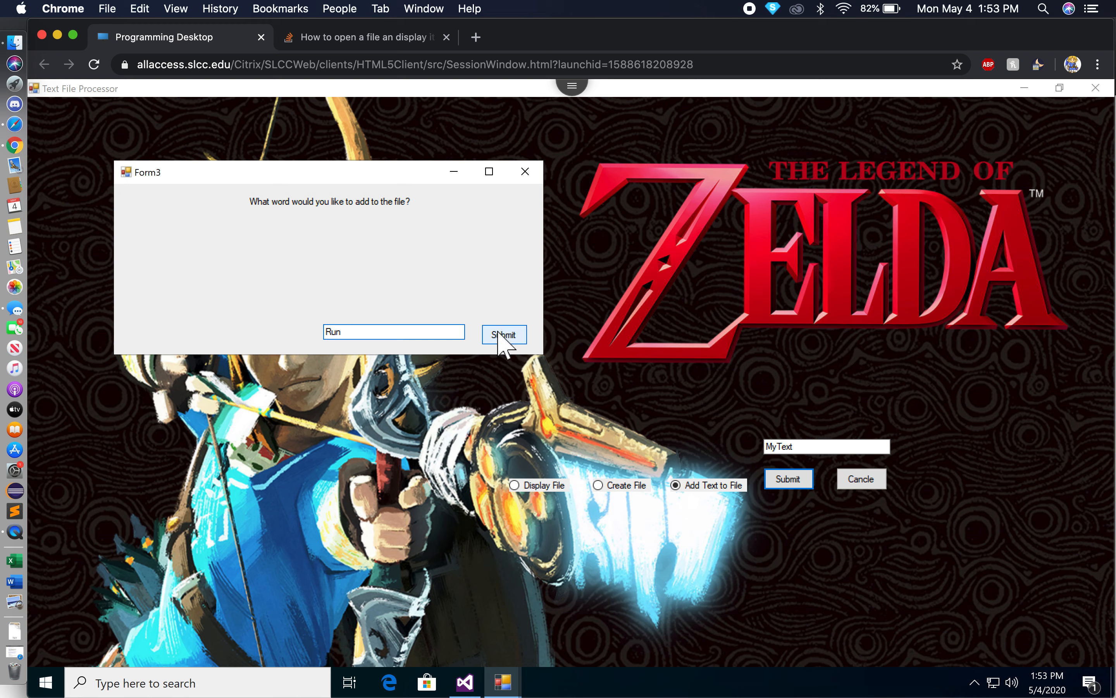
click(504, 334)
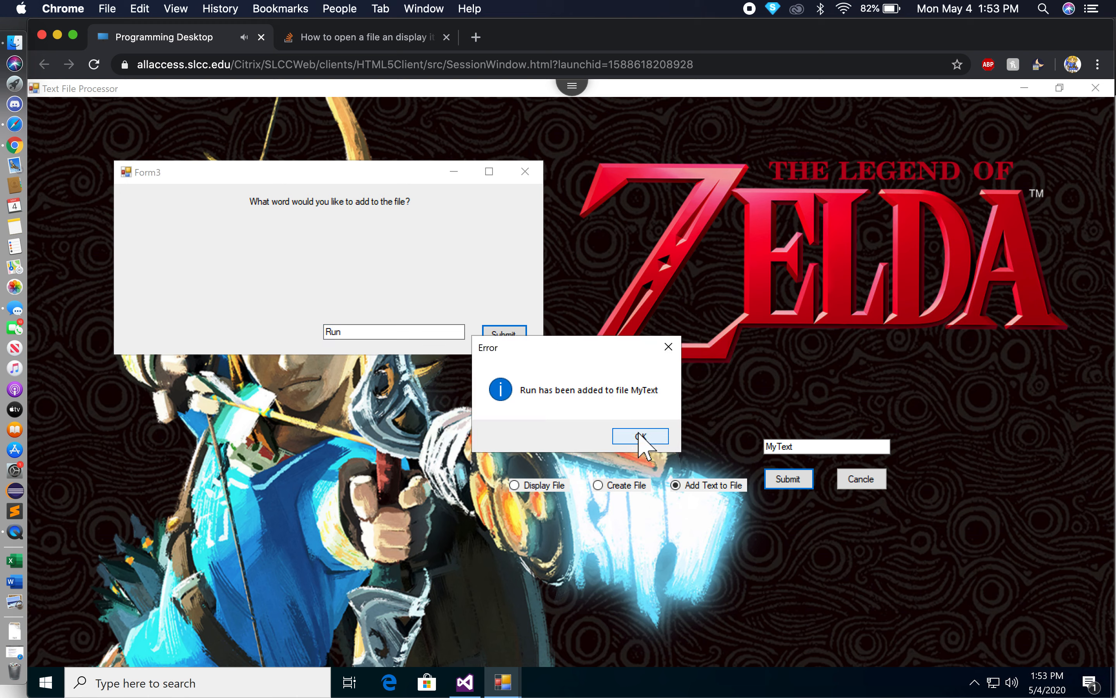
click(640, 436)
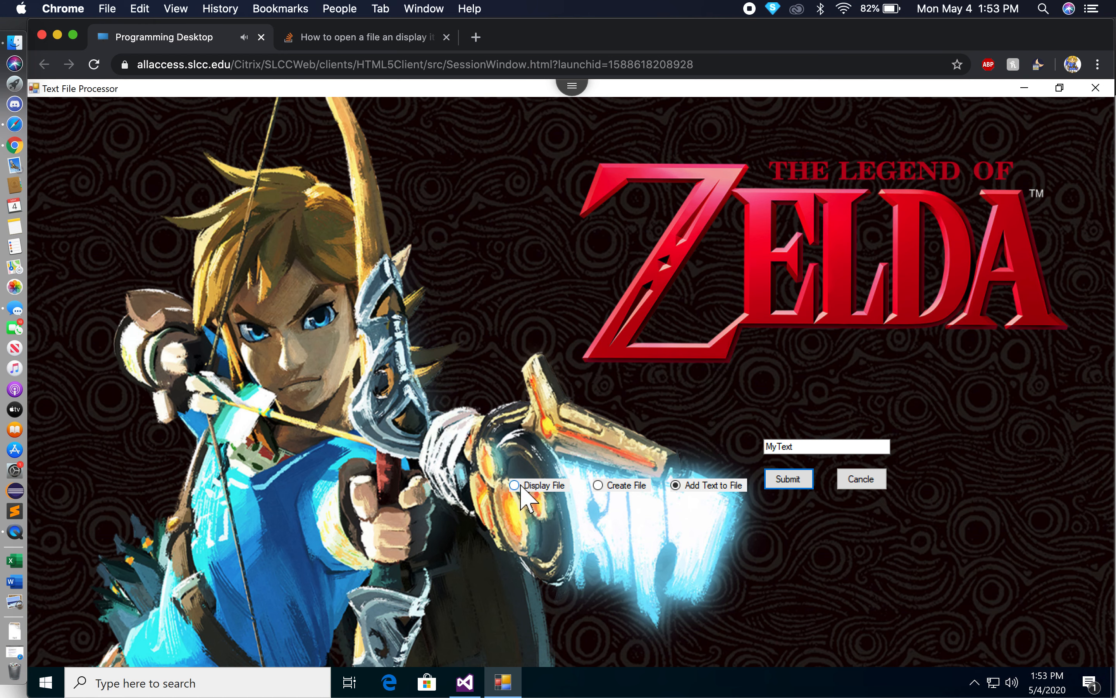
Step: Display MyText's contents showing 'Run', then close the contents view
click(515, 485)
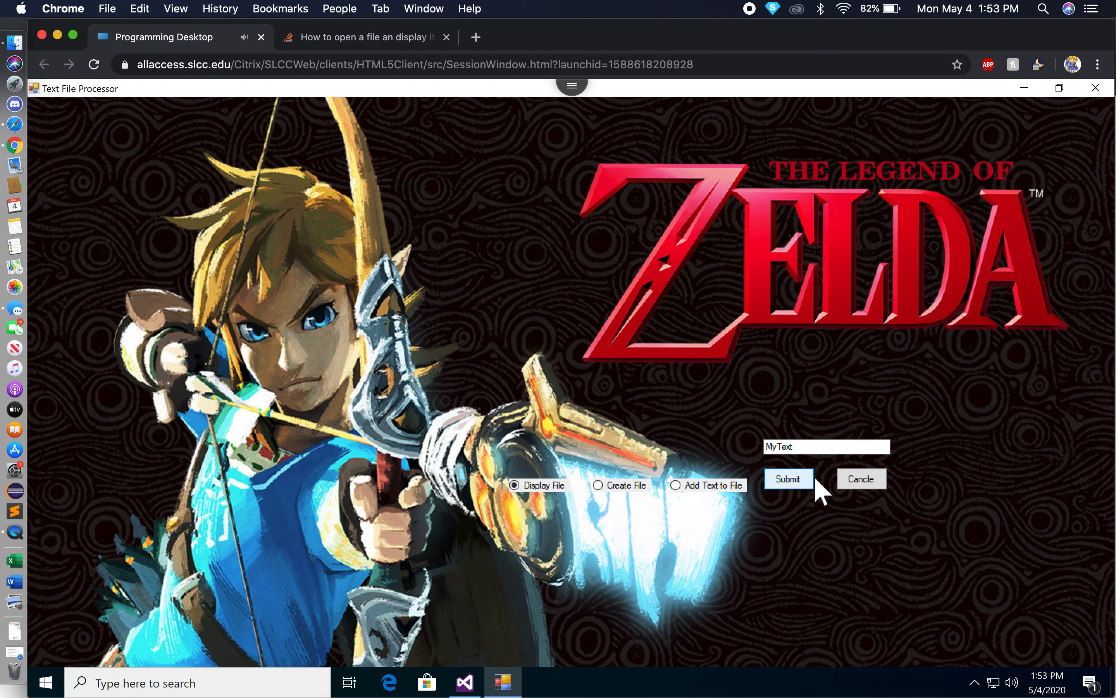
click(790, 479)
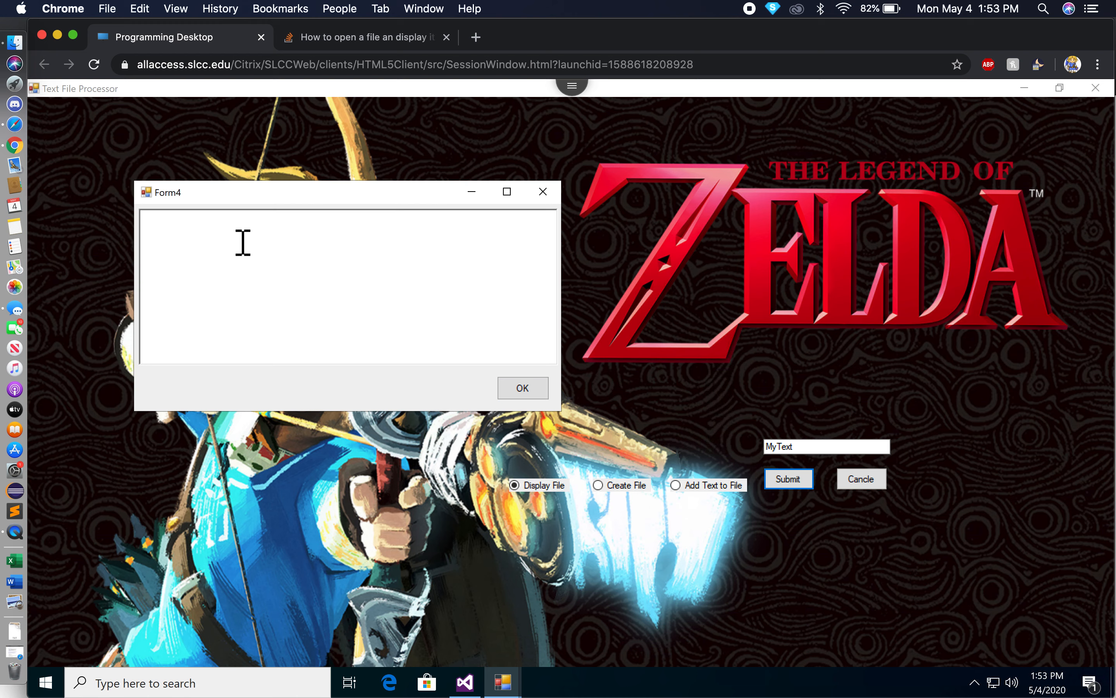
text(Run)
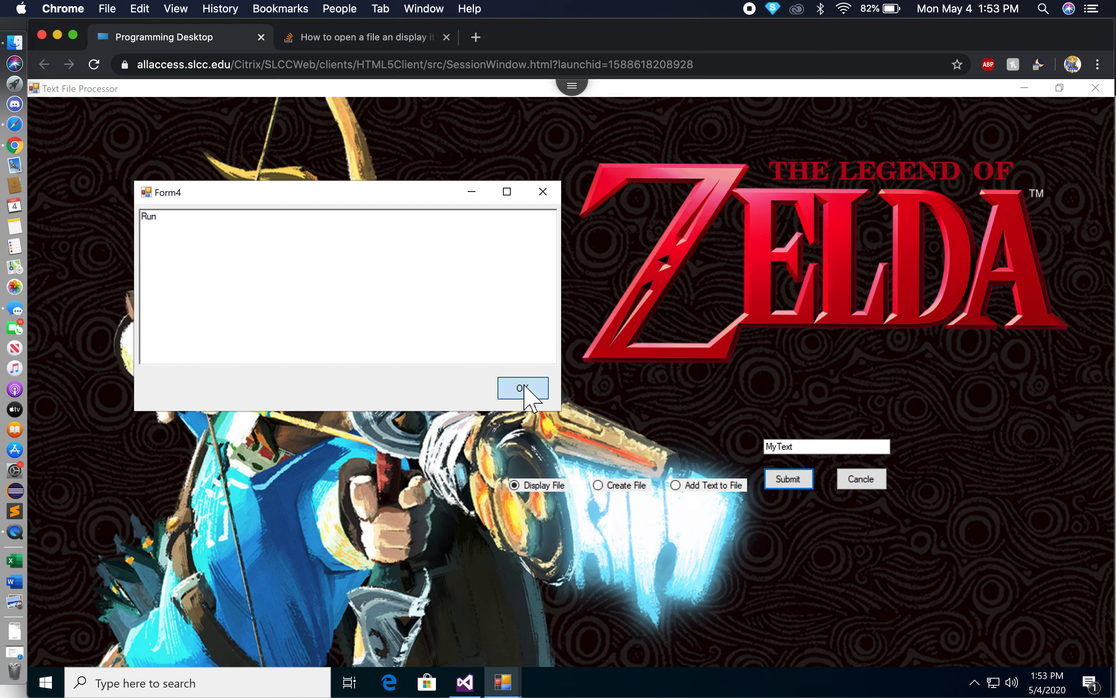
click(523, 389)
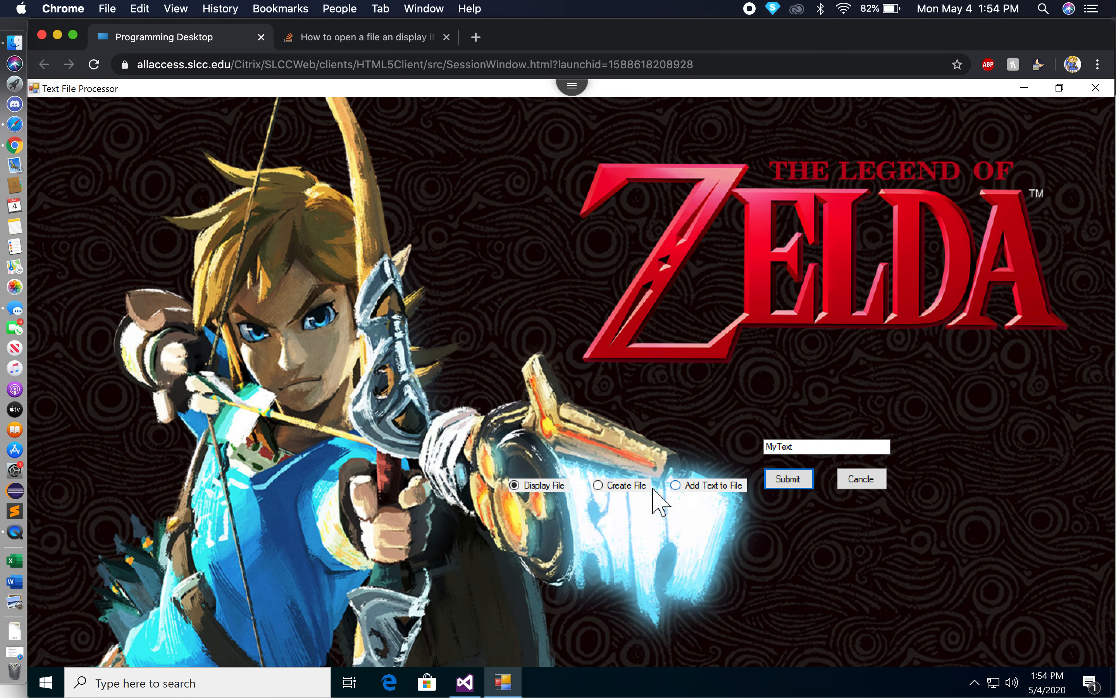
mouse_move(601, 498)
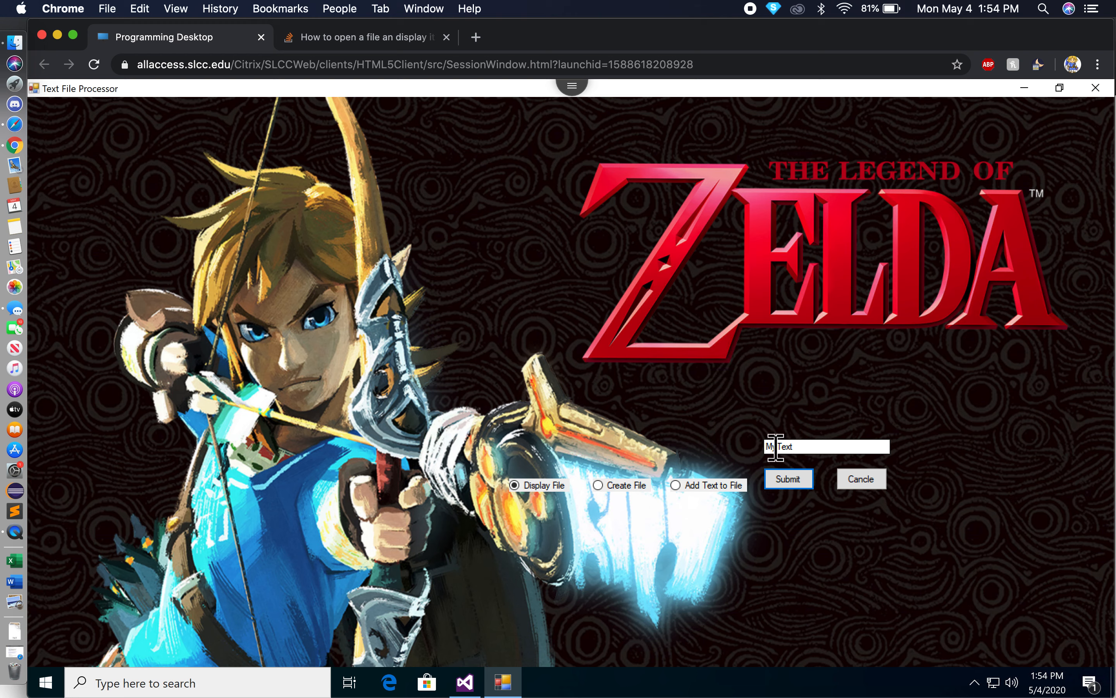
mouse_move(777, 430)
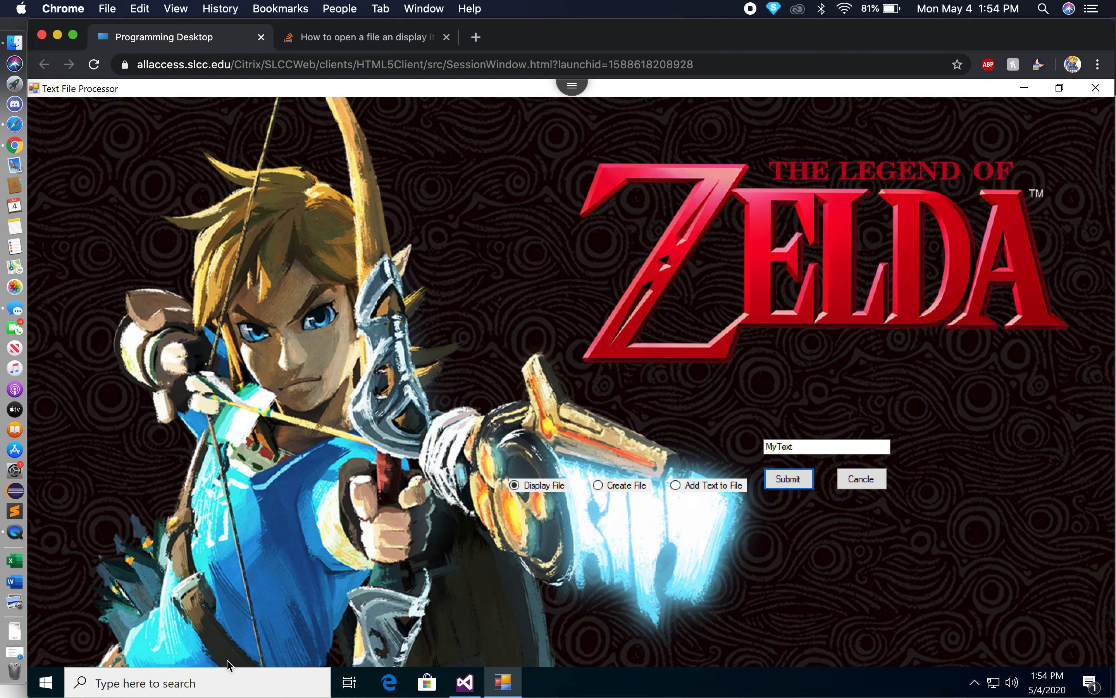
Step: Browse from Start through Documents and This PC to C:\Users\jmathe34, where MyText is listed
click(45, 683)
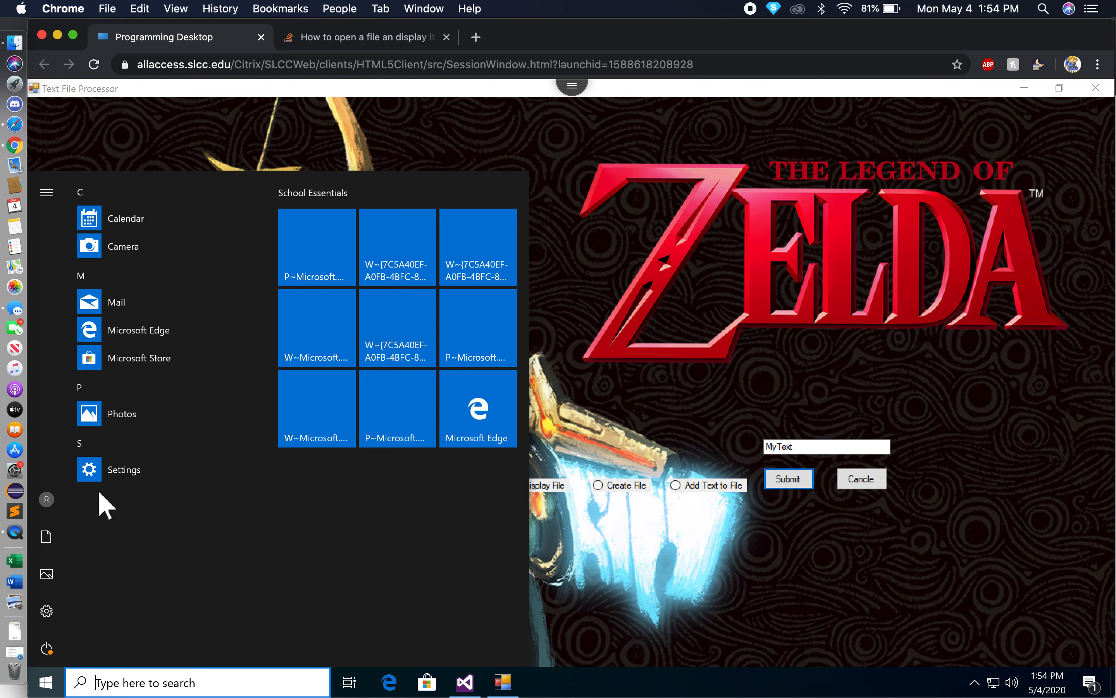
mouse_move(47, 540)
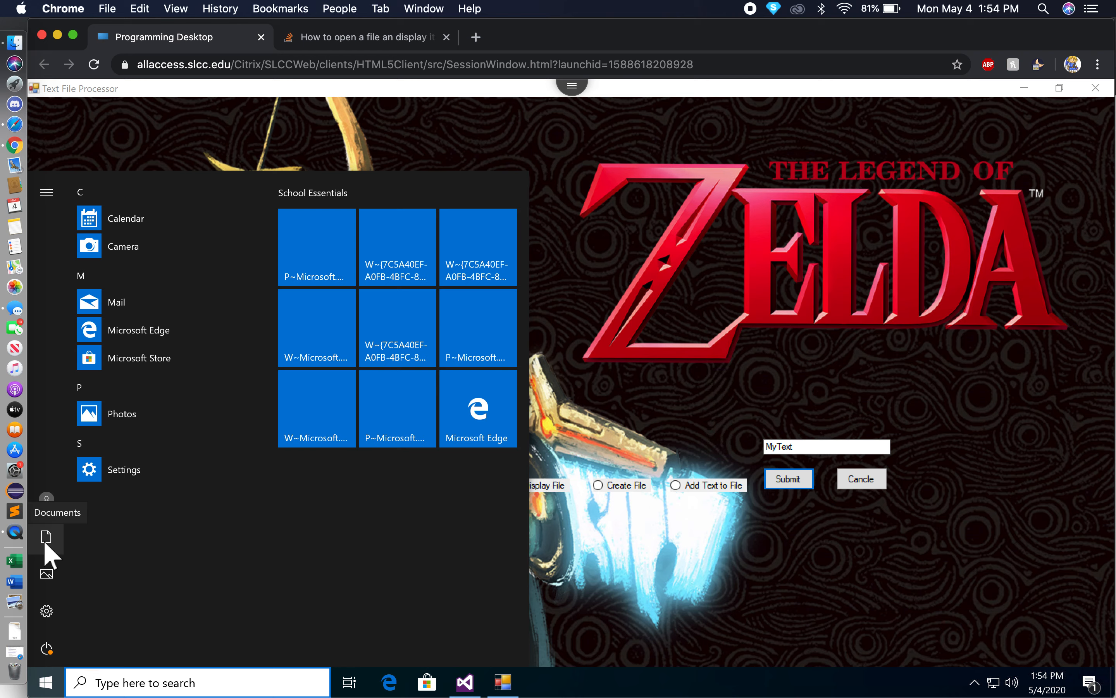
click(47, 539)
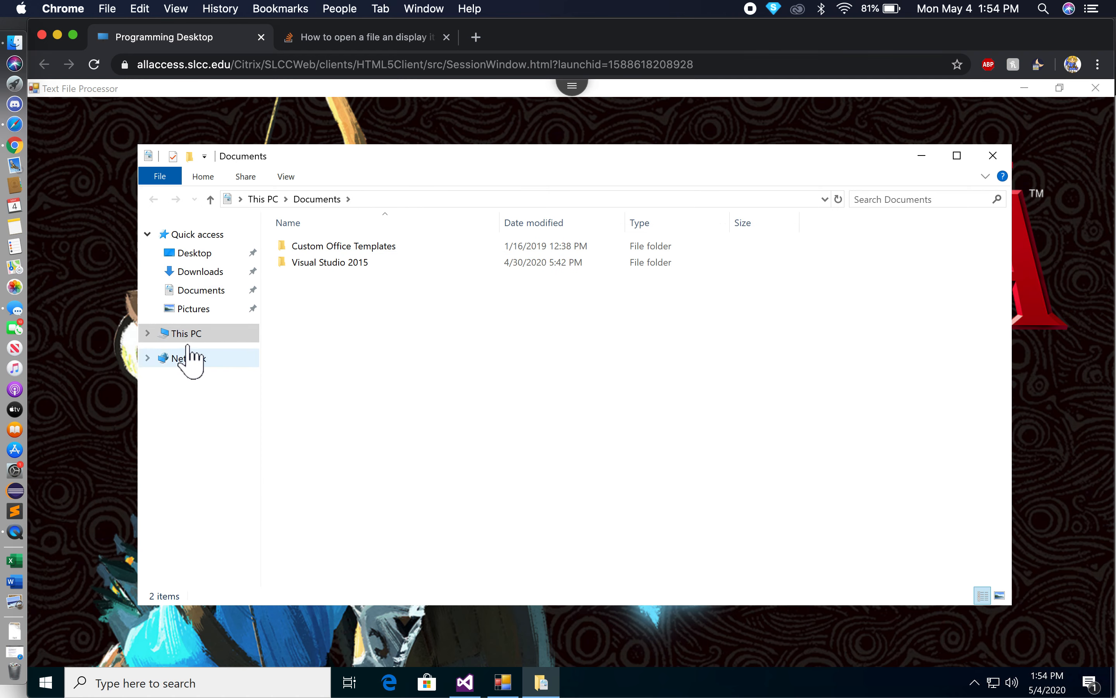
click(187, 333)
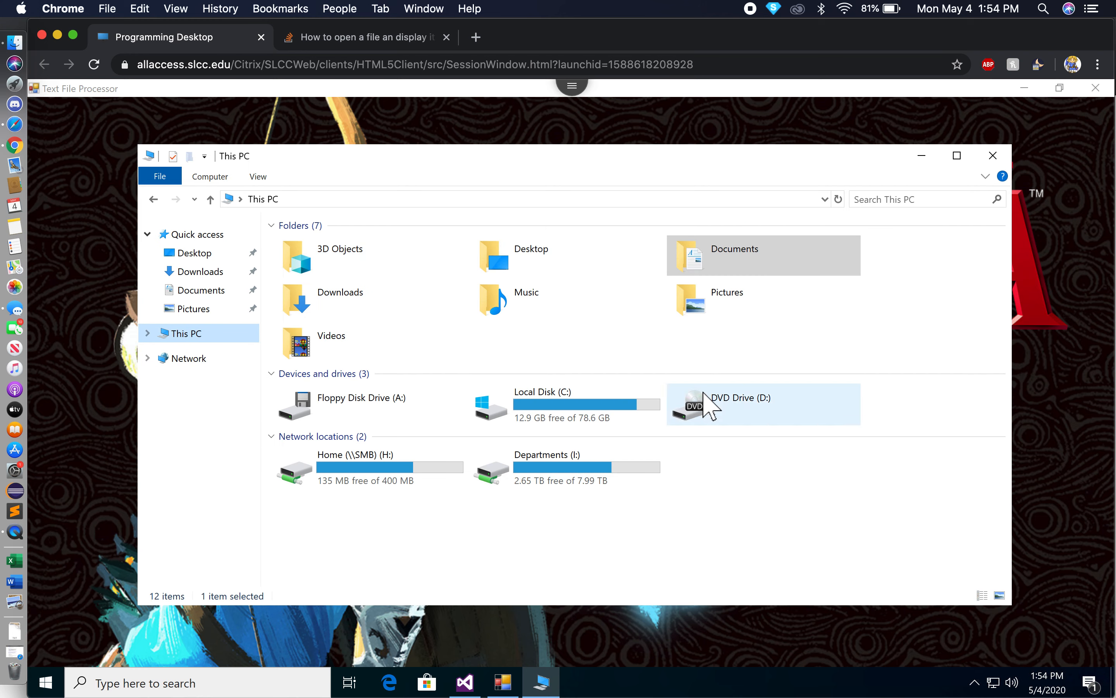
double_click(543, 404)
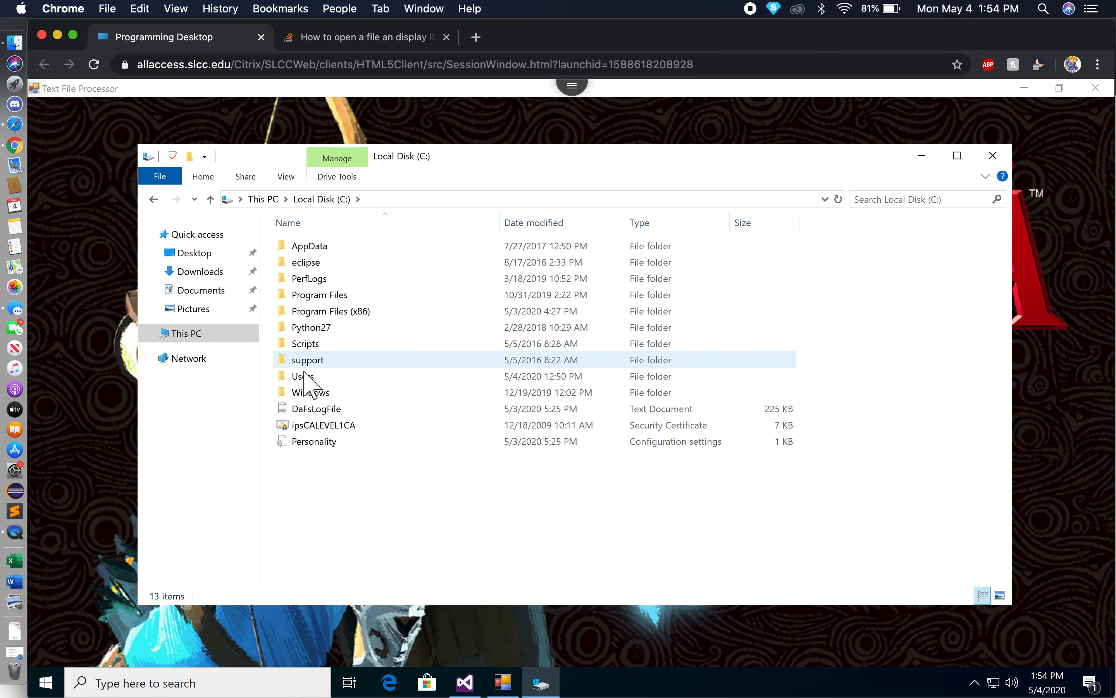
double_click(302, 376)
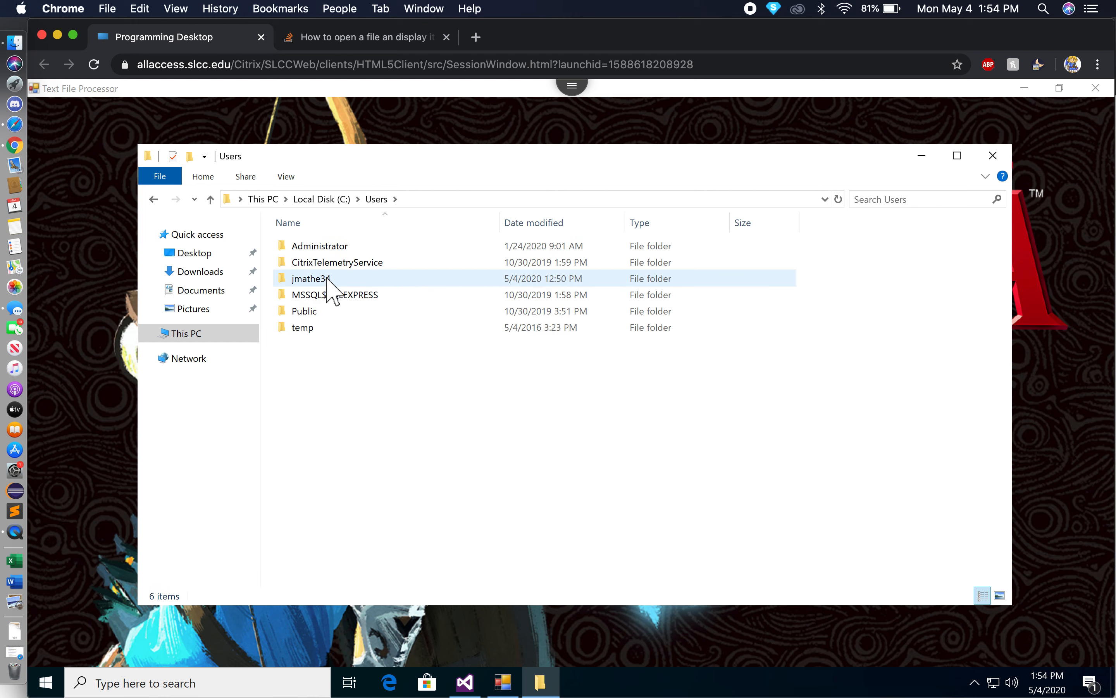
double_click(310, 279)
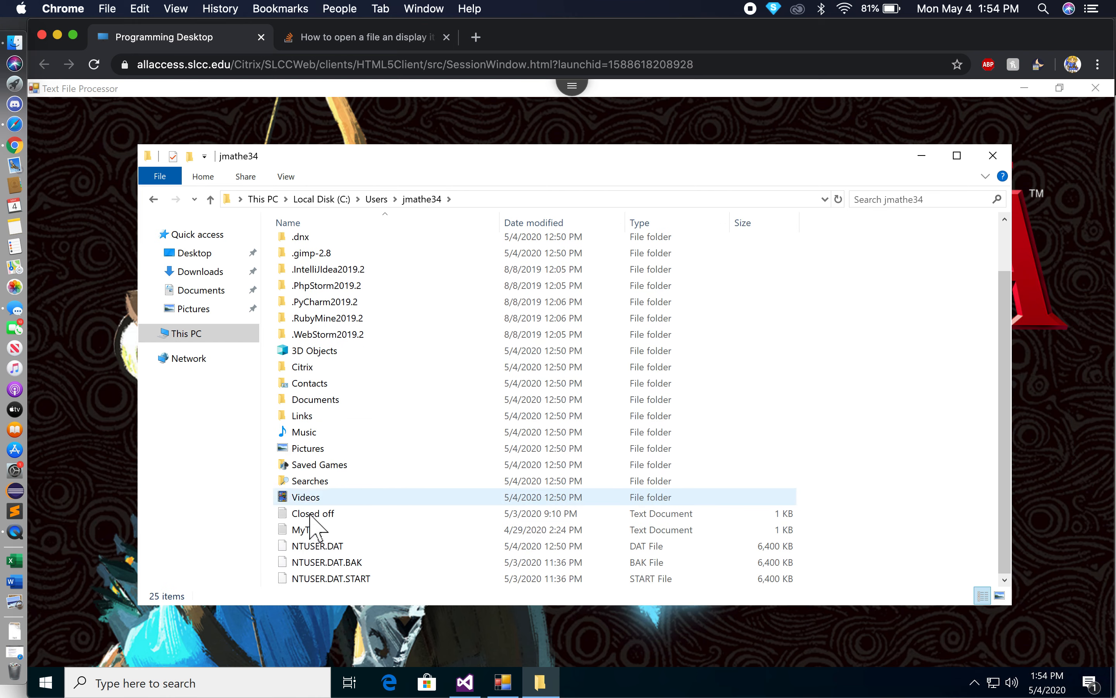
double_click(299, 529)
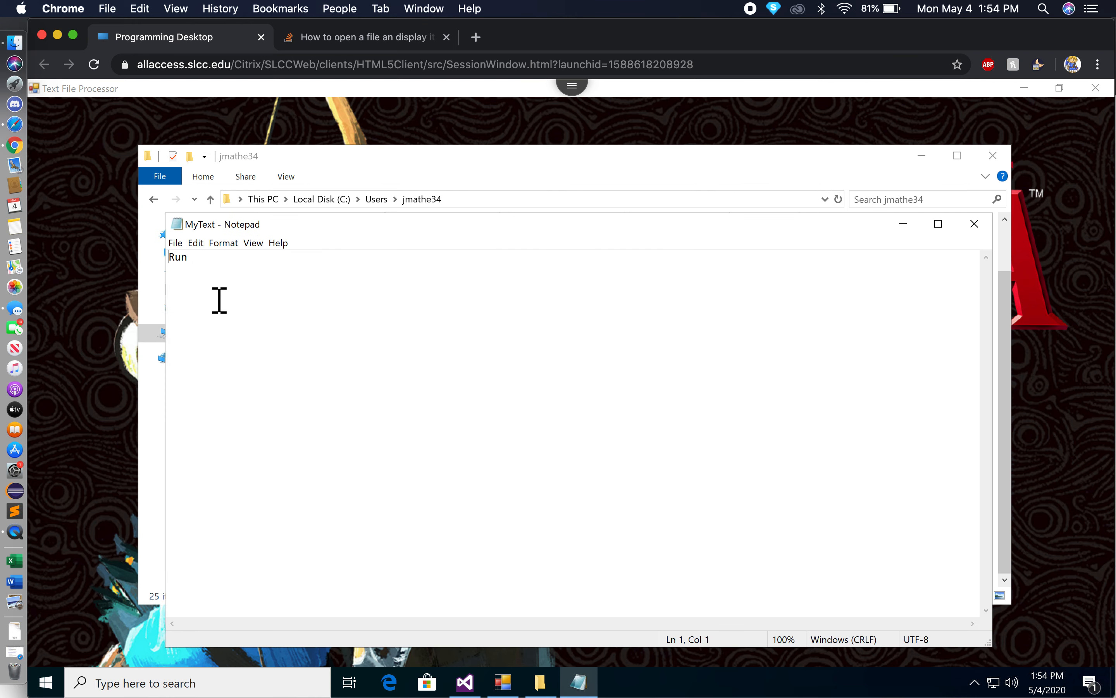
mouse_move(975, 224)
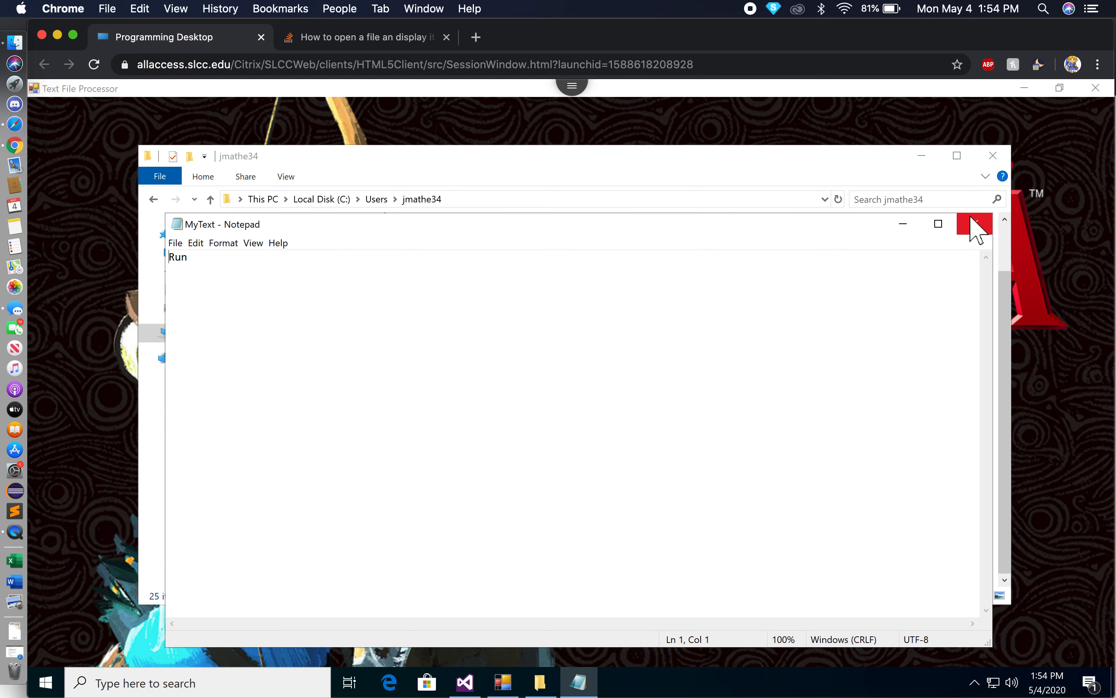
click(974, 224)
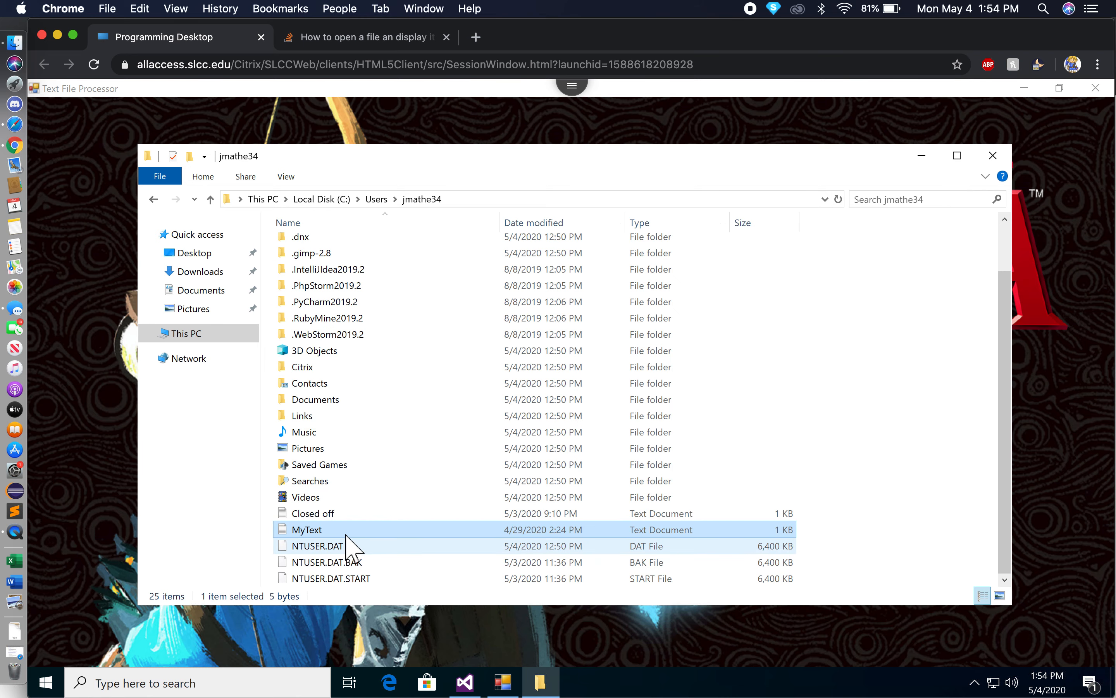
mouse_move(993, 155)
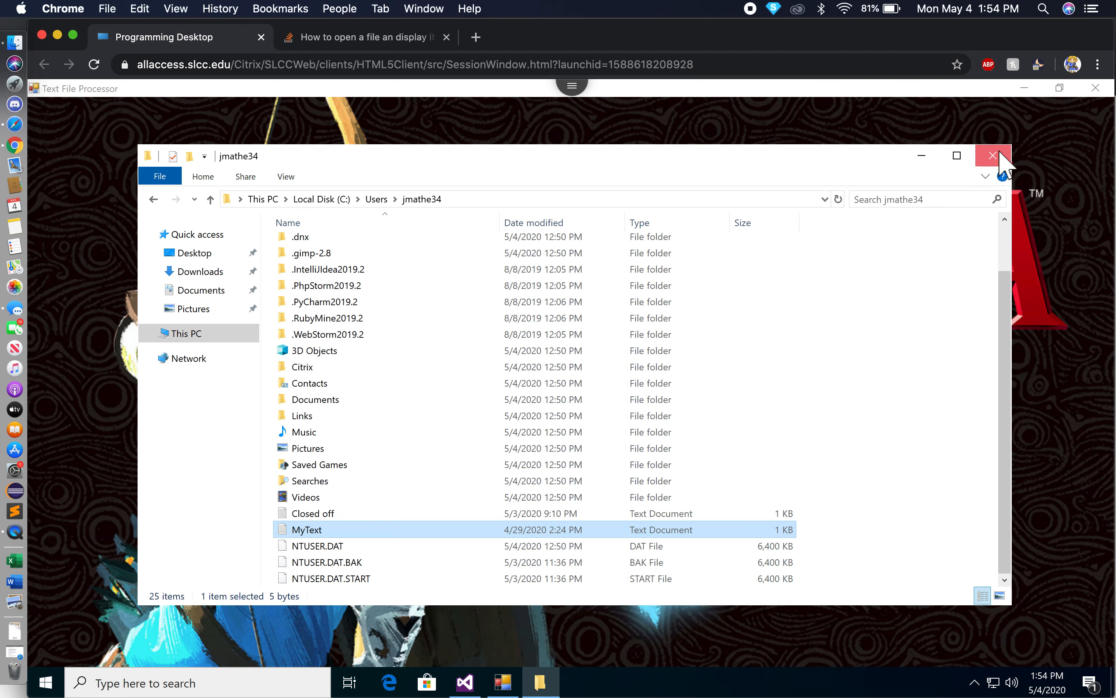